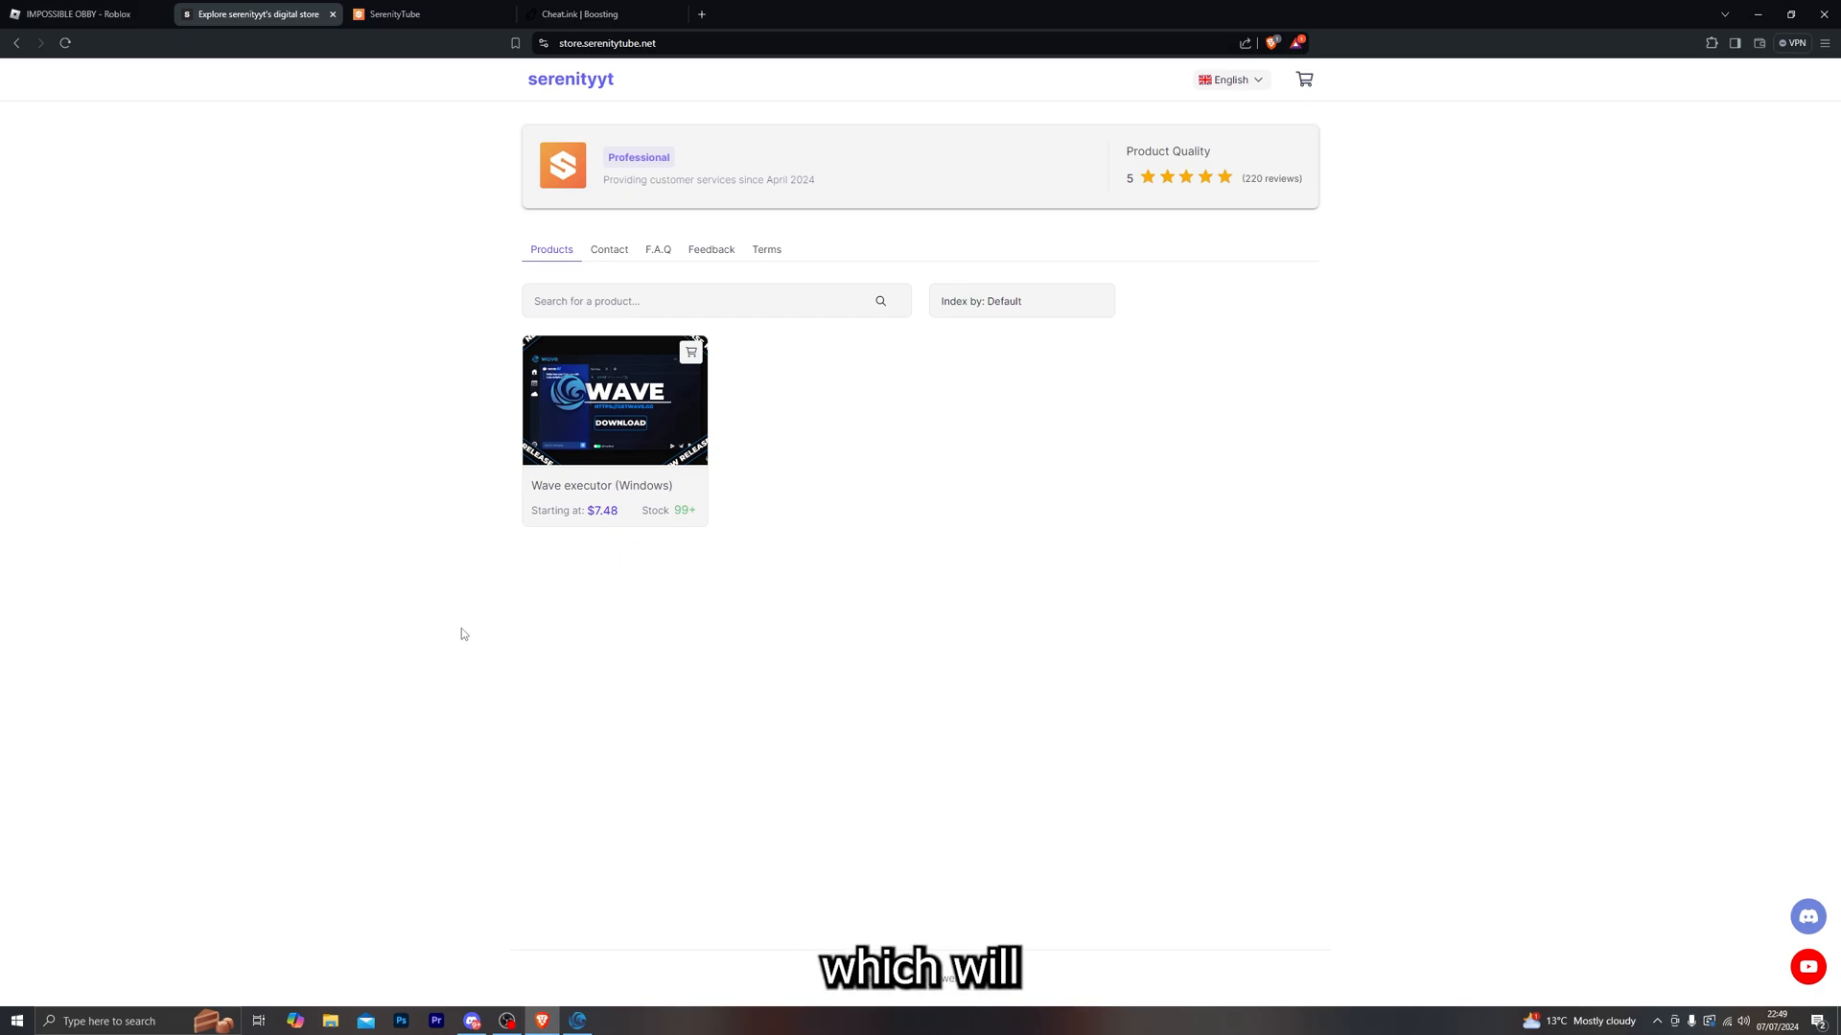
Open the Wave executor (Windows) product page with its 7-day key purchase options
{"action": "left_click", "coordinate": [615, 399]}
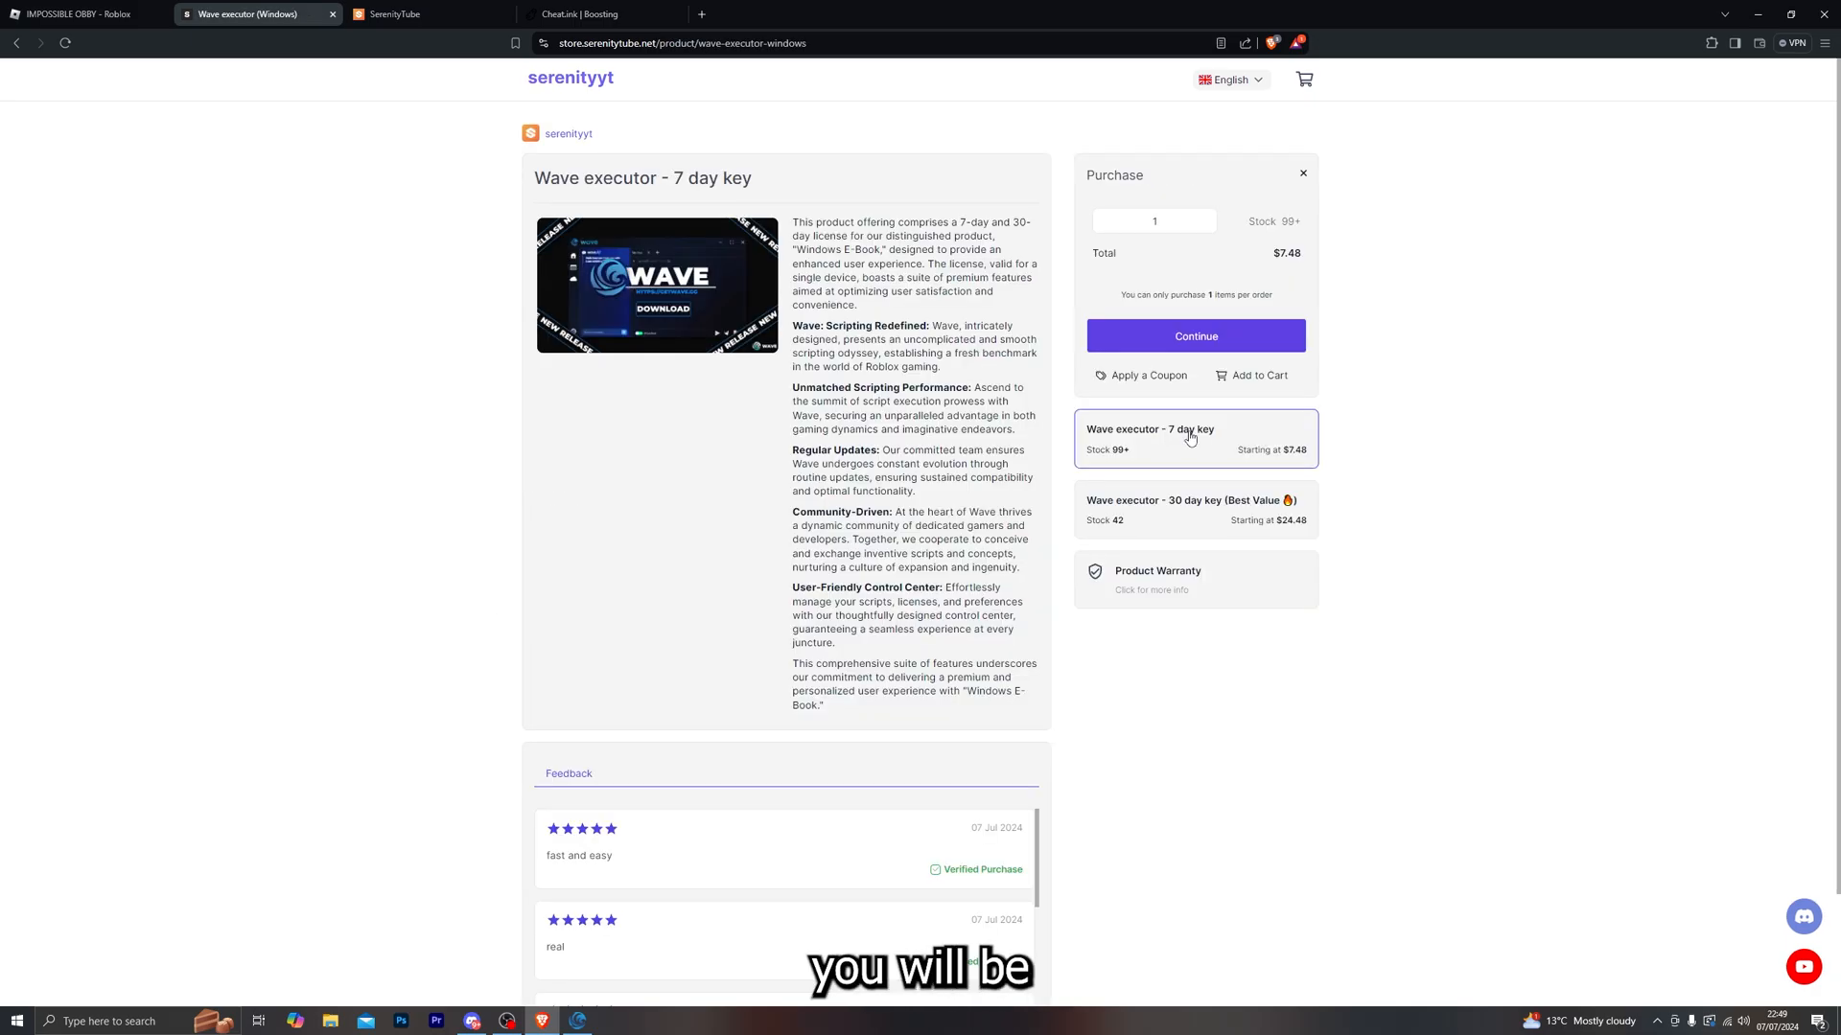
{"action": "left_click", "coordinate": [1194, 510]}
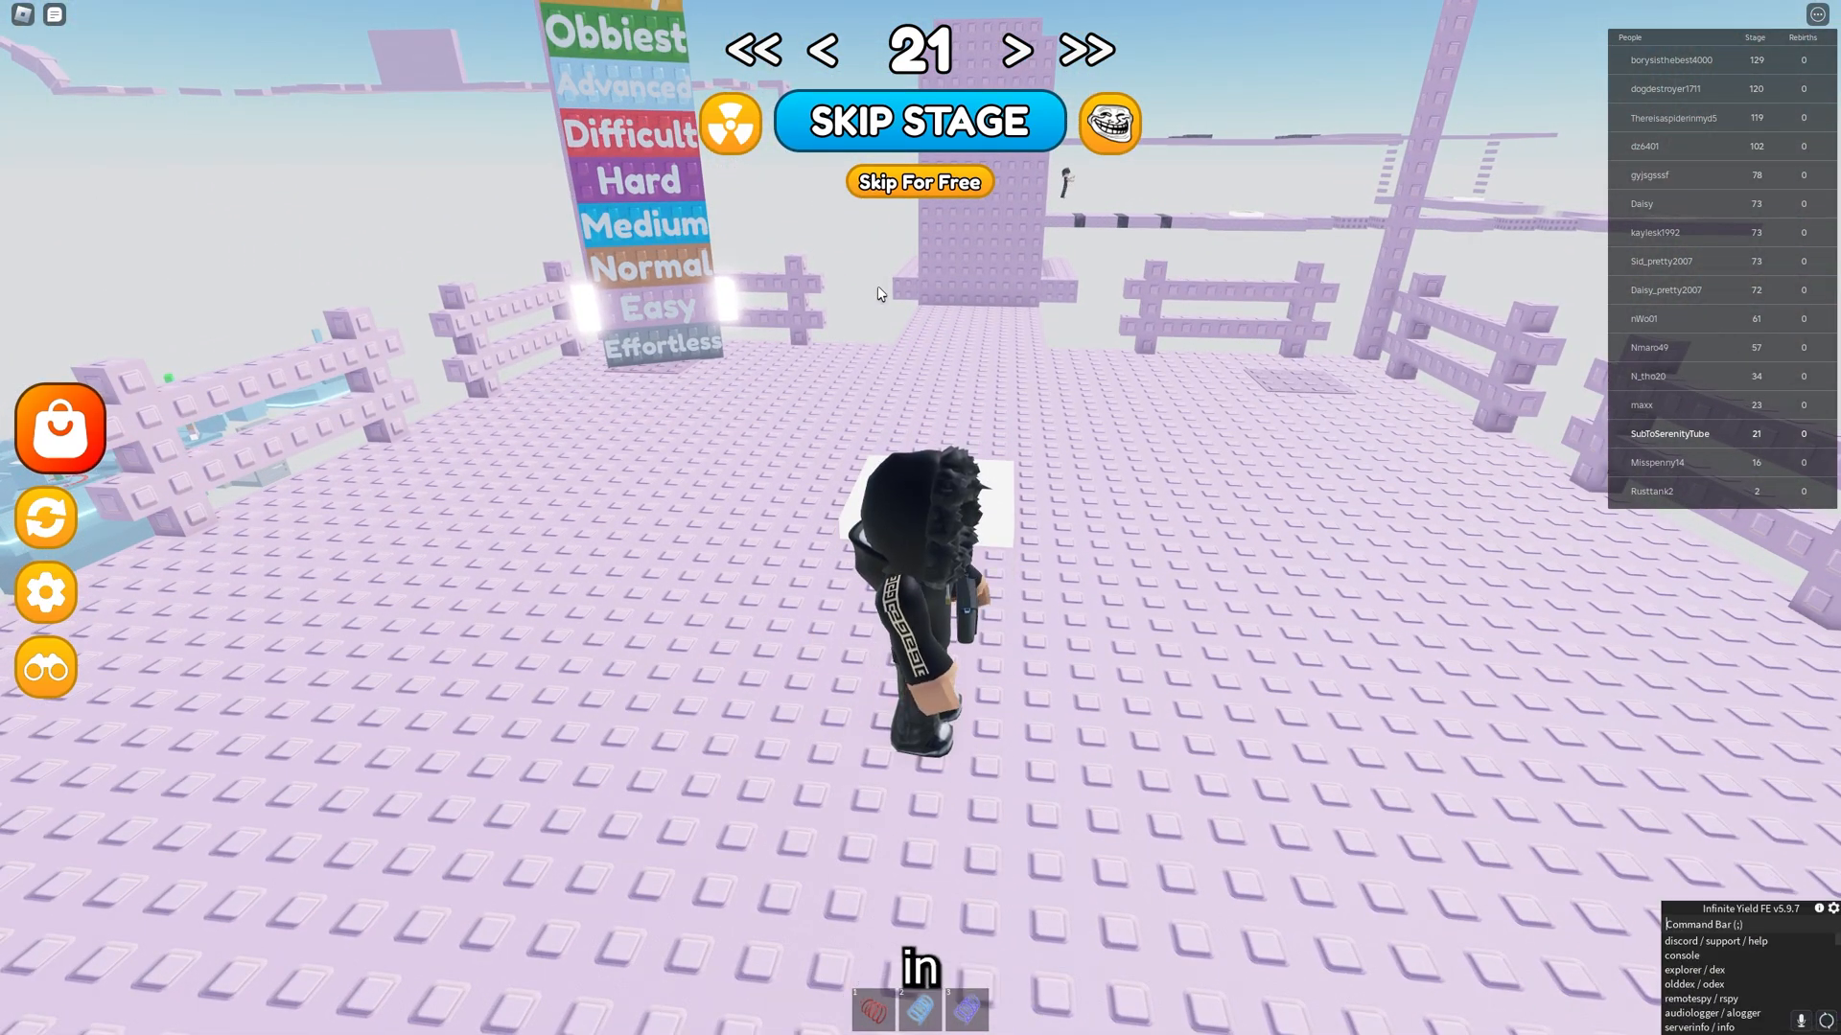
Enter the 'vfly' command in the Infinite Yield command bar to enable flying
{"action": "type", "text": "vfly"}
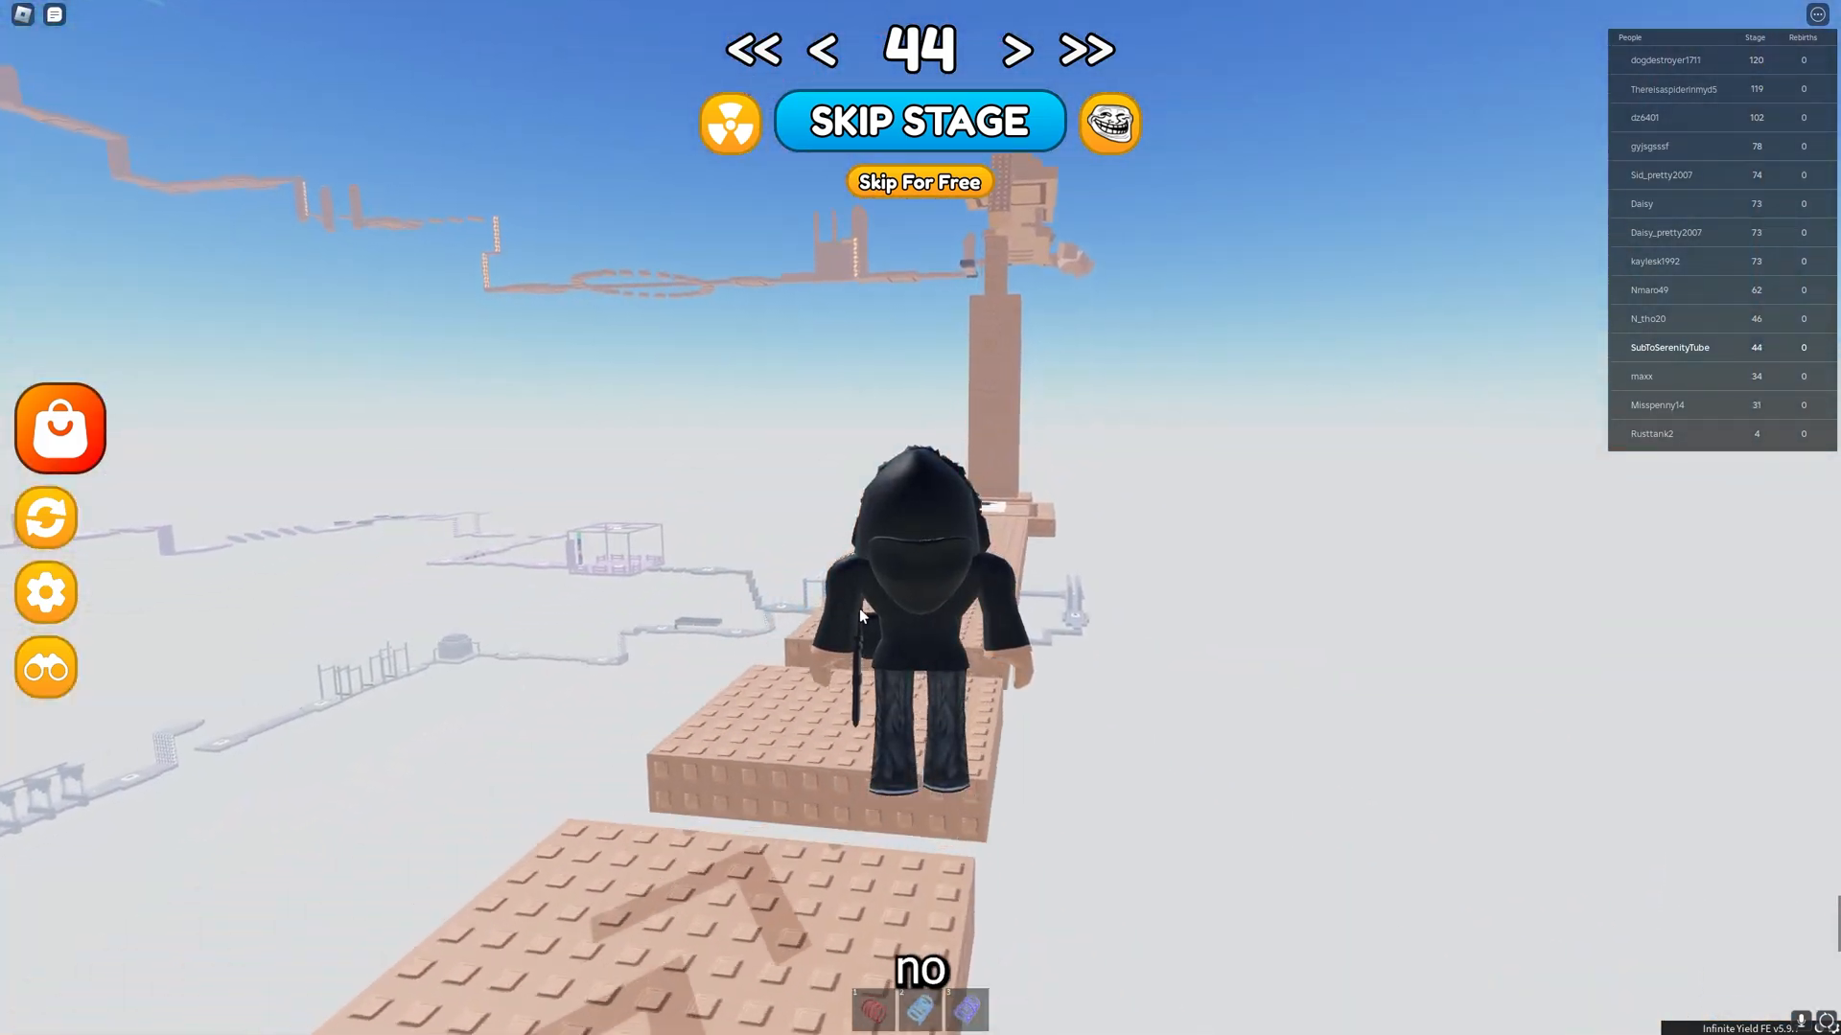
Fly the character through the obby checkpoints until the stage counter reaches 45
{"action": "left_click", "coordinate": [919, 119]}
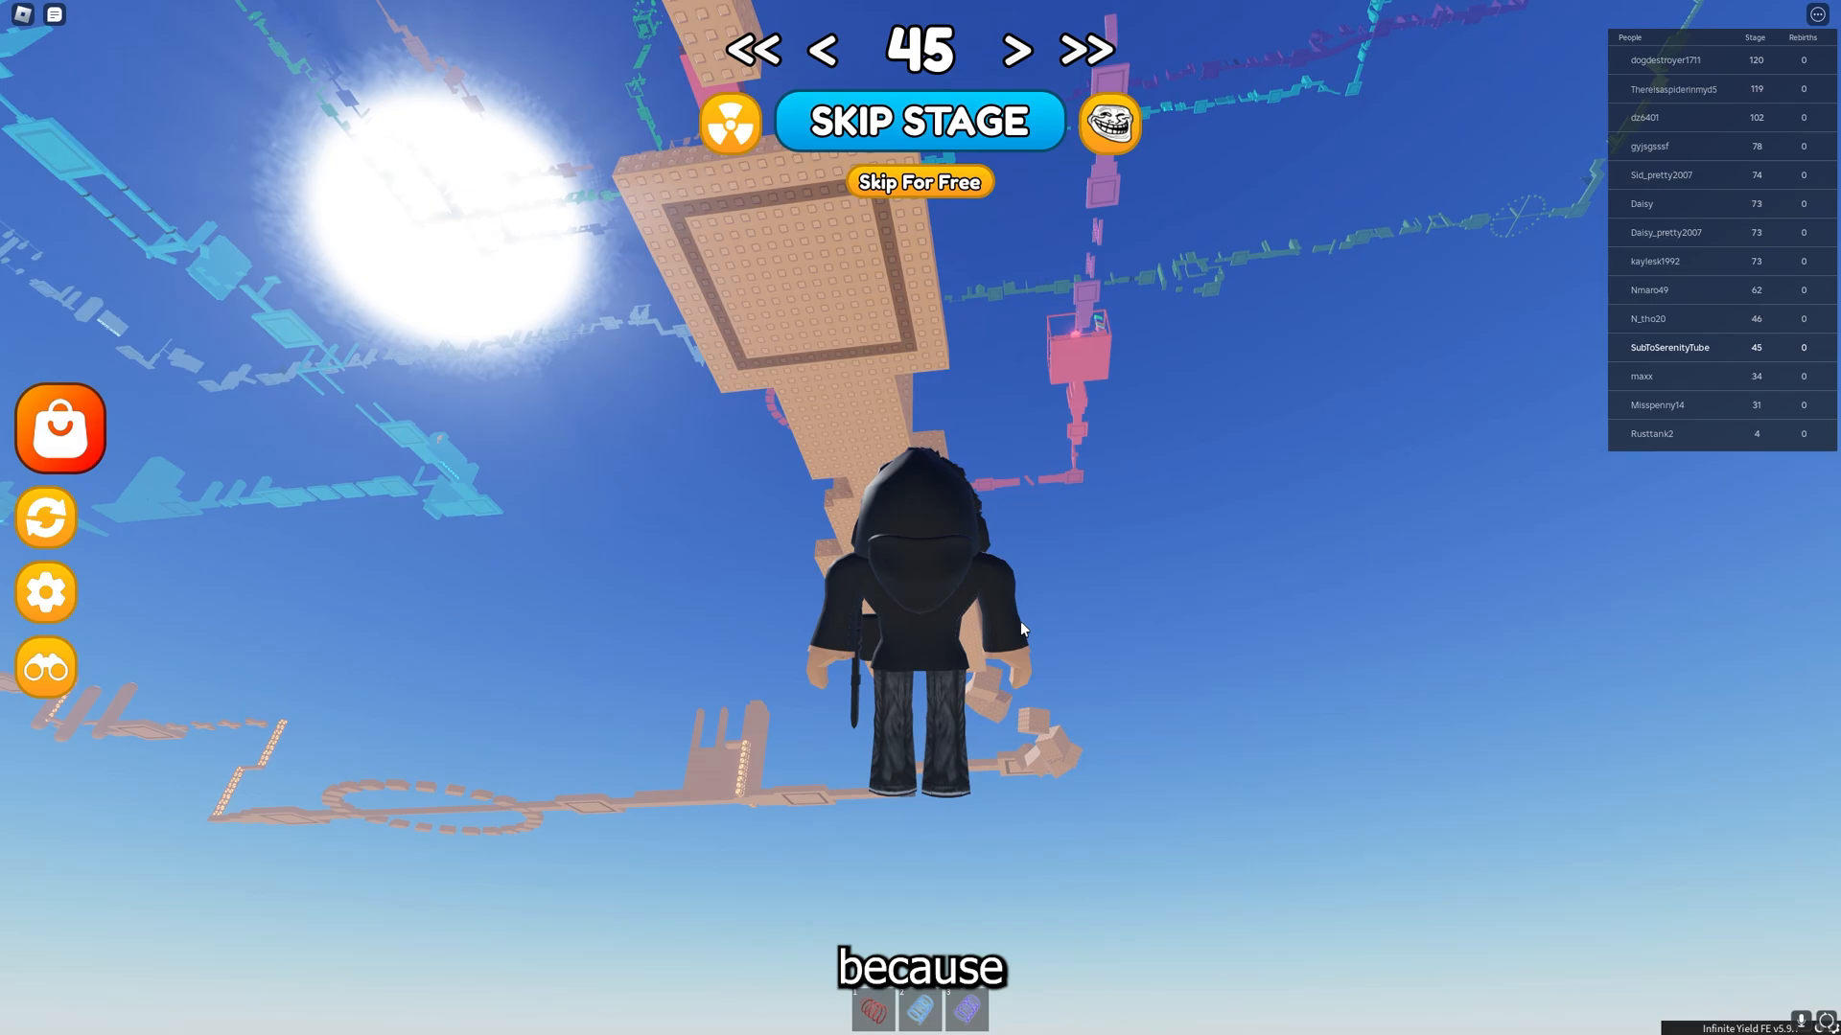